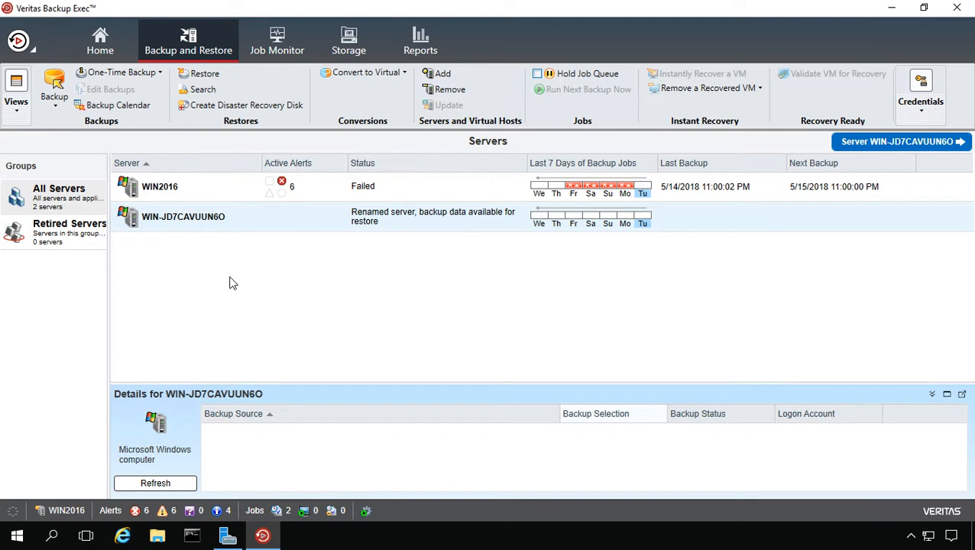
Show the WIN2016 server's backup details, including its failed C: backup.
click(159, 186)
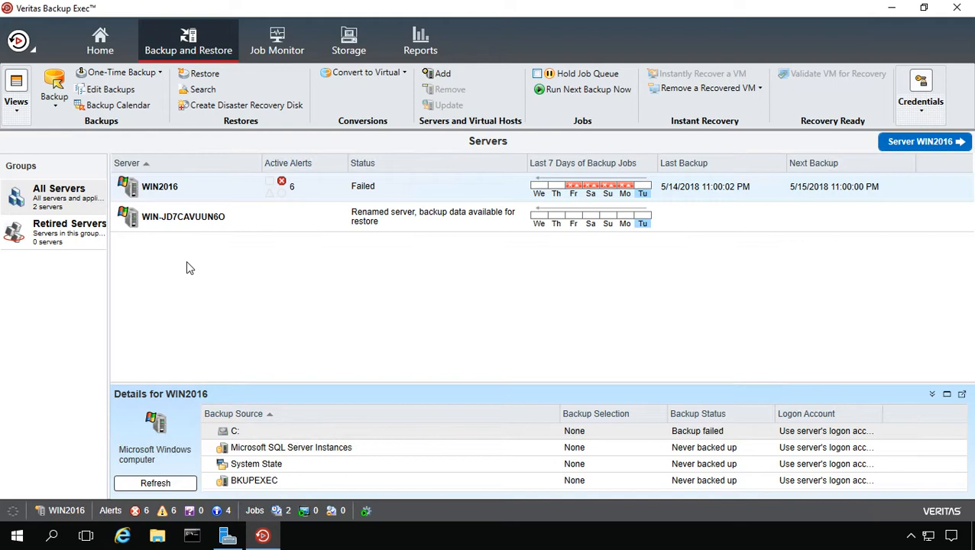
mouse_move(207, 258)
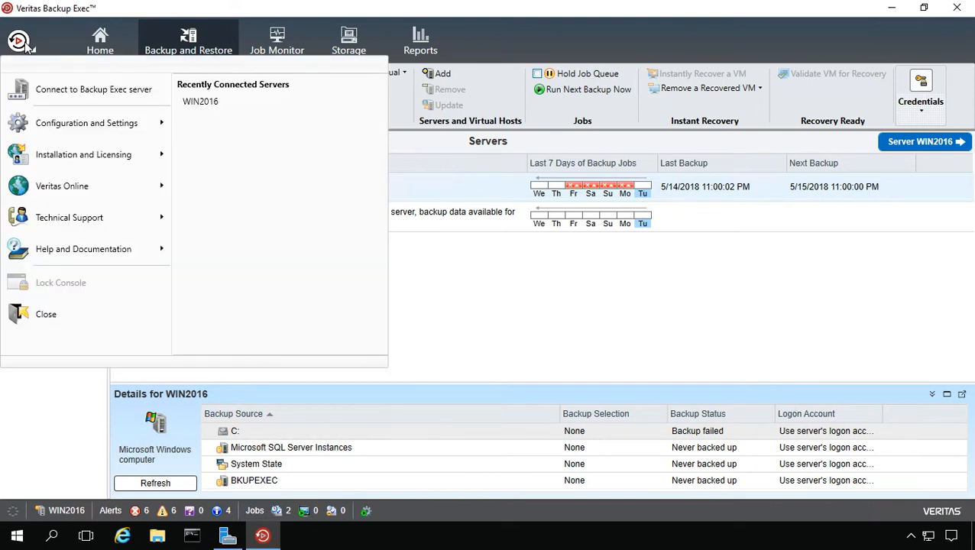
Open Logon Account Management under Configuration and Settings > Logon Accounts.
click(86, 124)
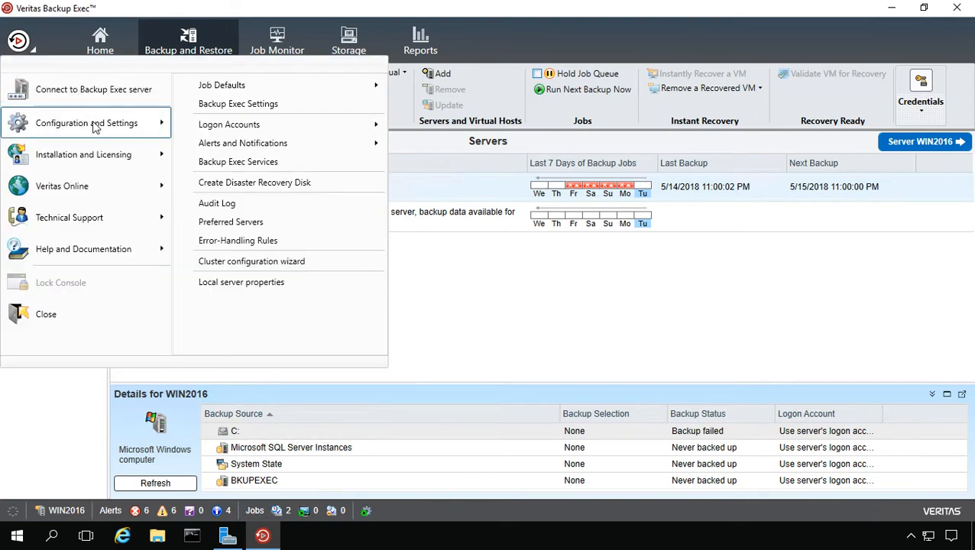
mouse_move(229, 124)
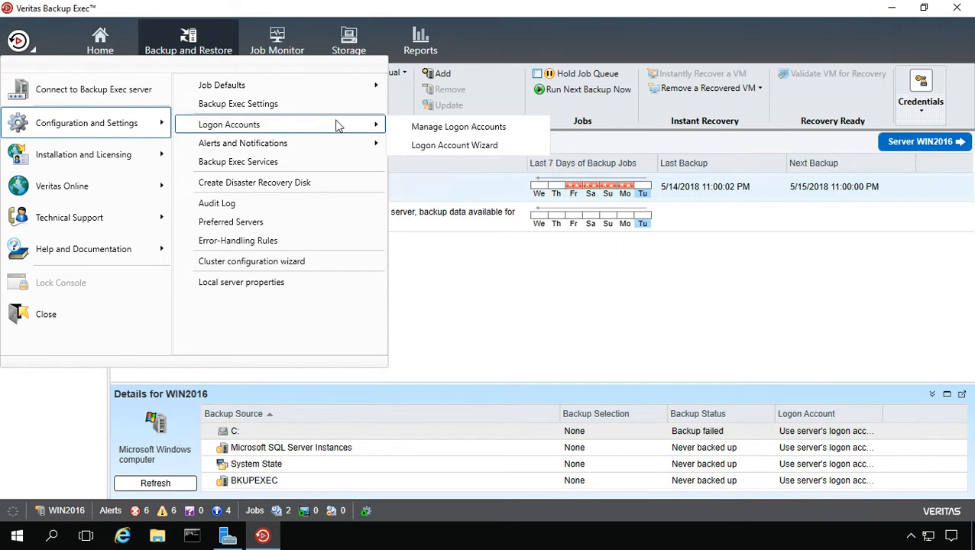
click(458, 126)
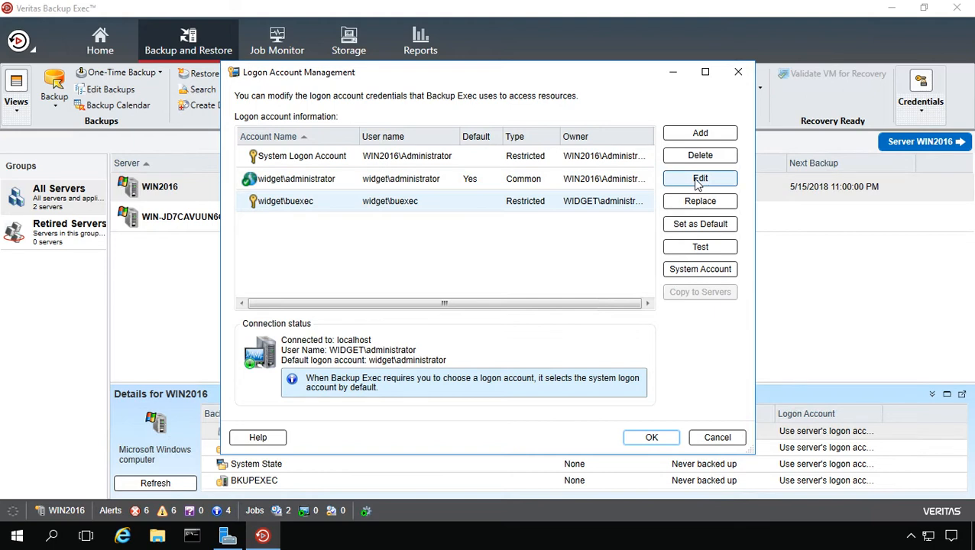
Edit the widget\buexec logon account and set a new, confirmed password.
click(700, 178)
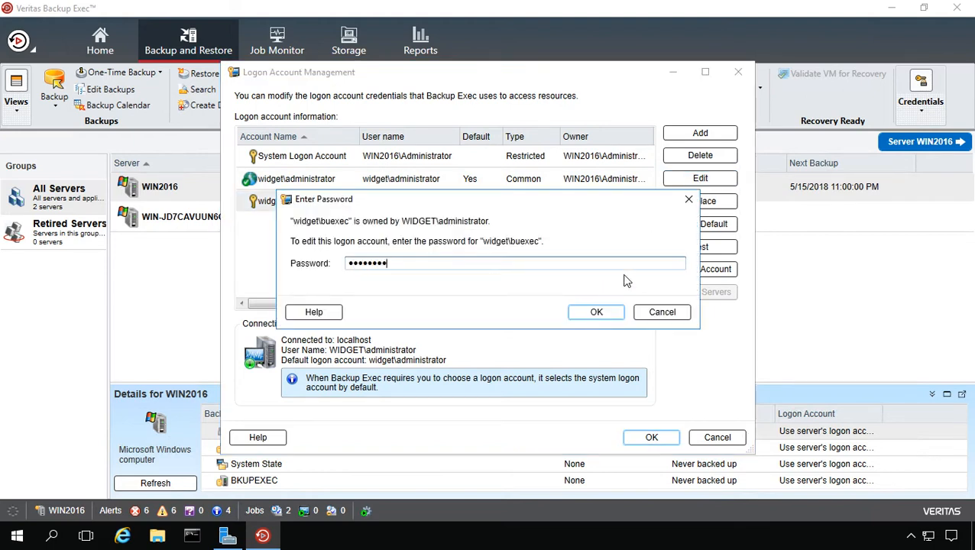
click(596, 312)
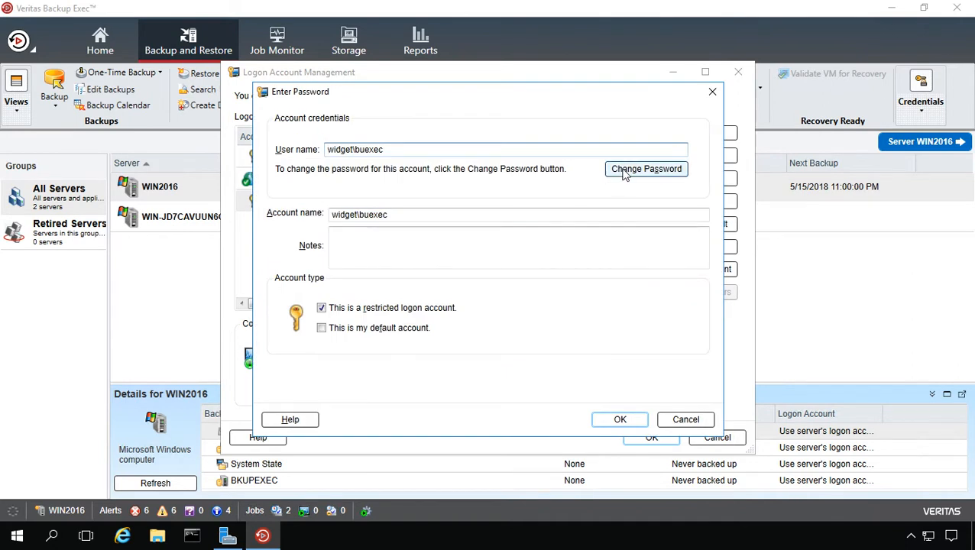
click(646, 168)
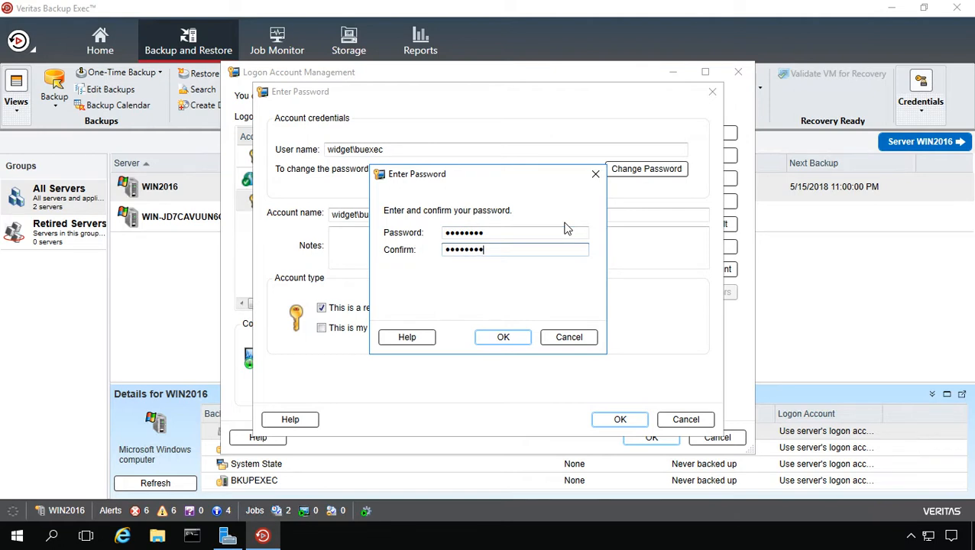
click(503, 338)
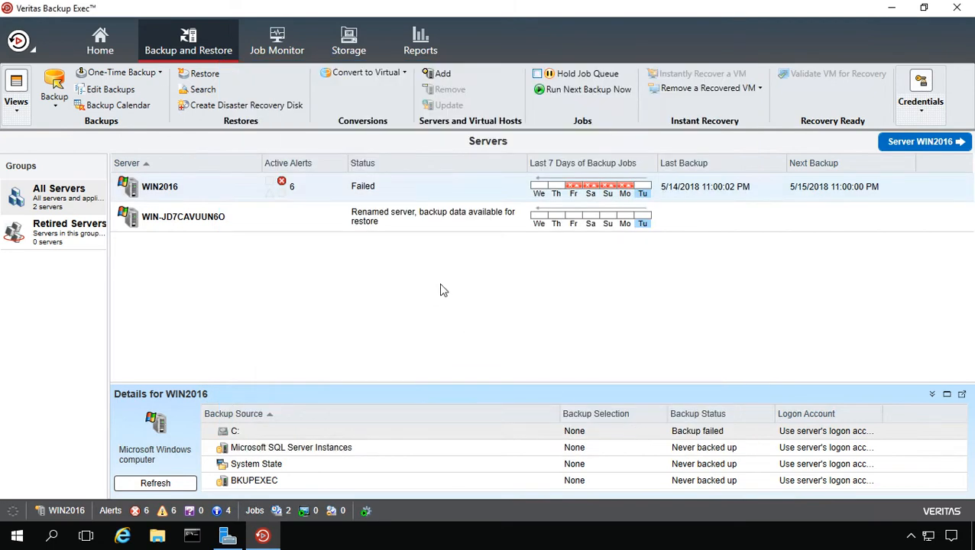
mouse_move(418, 301)
text(services.msc)
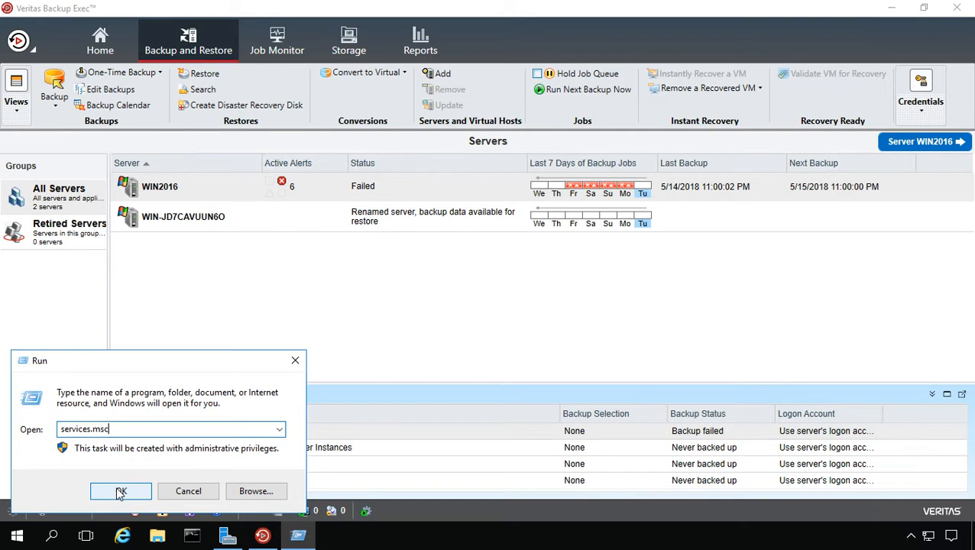
Run services.msc to open the local Services console.
click(121, 492)
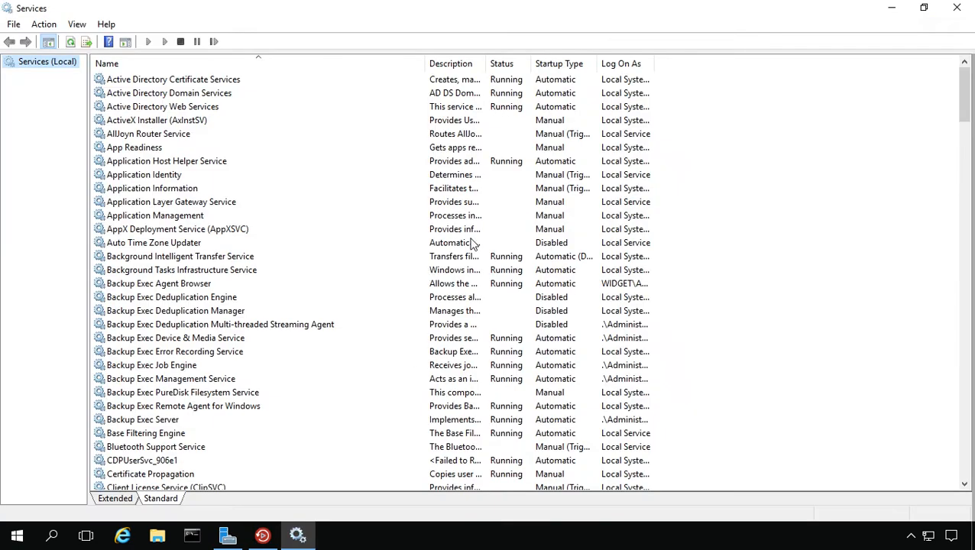
click(172, 297)
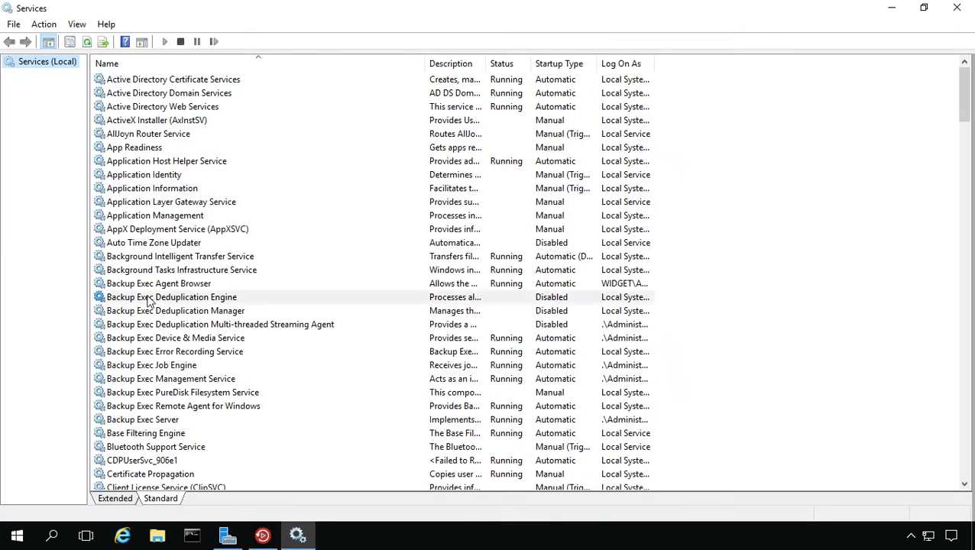
mouse_move(158, 284)
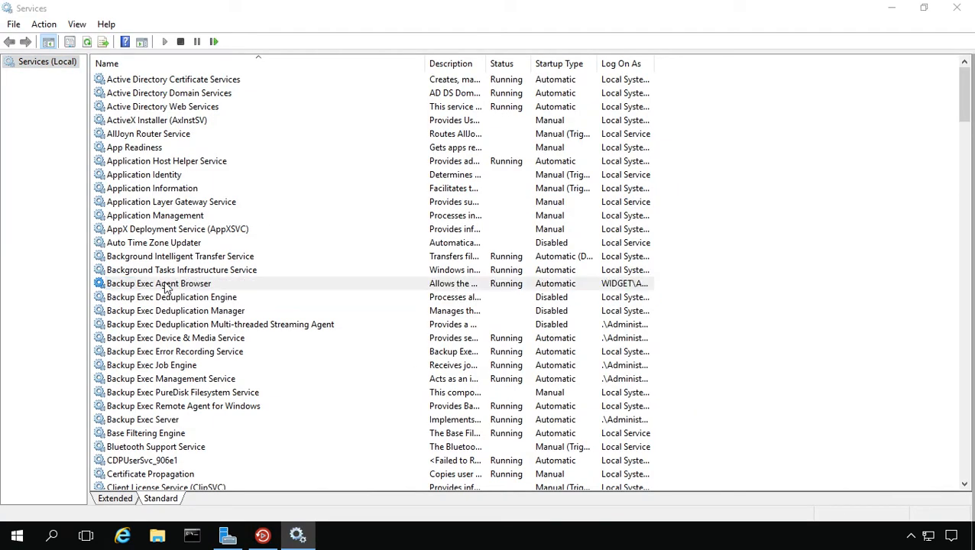
Replace the password and WIDGET\Administrator account on Backup Exec Agent Browser's Log On settings.
double_click(158, 283)
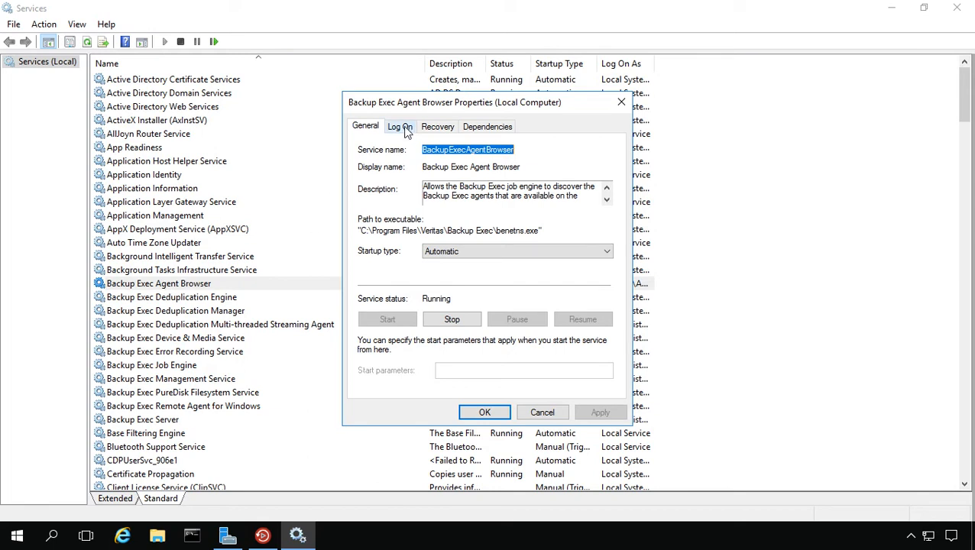
click(400, 126)
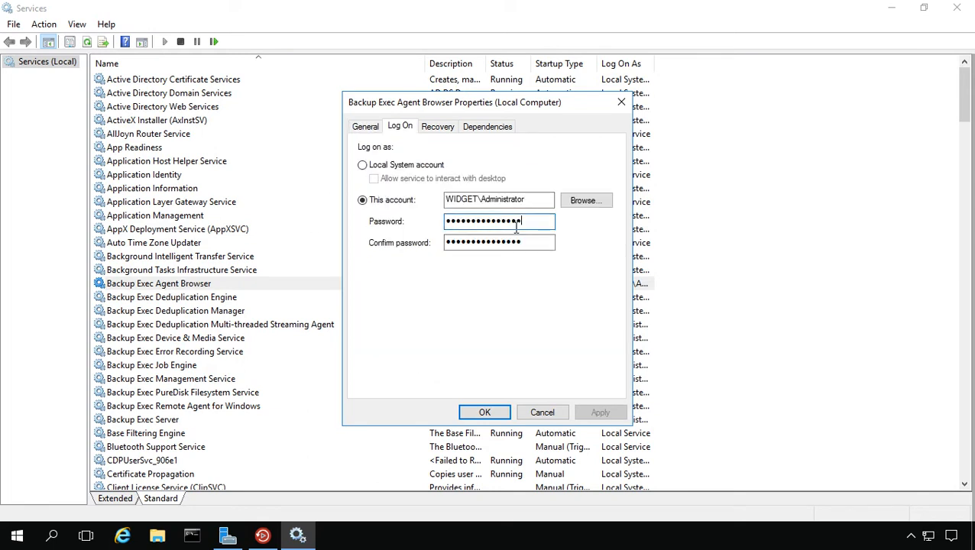
triple_click(499, 221)
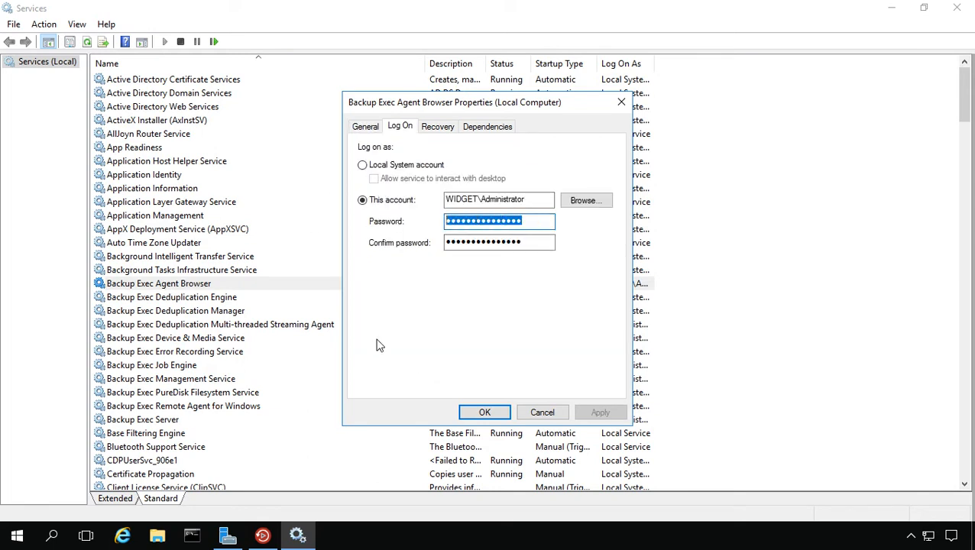
mouse_move(490, 348)
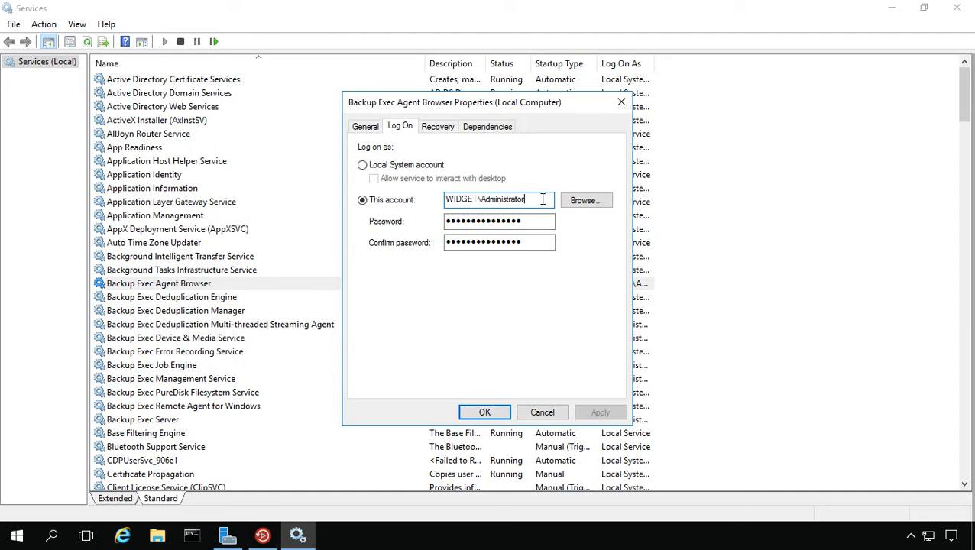
triple_click(486, 200)
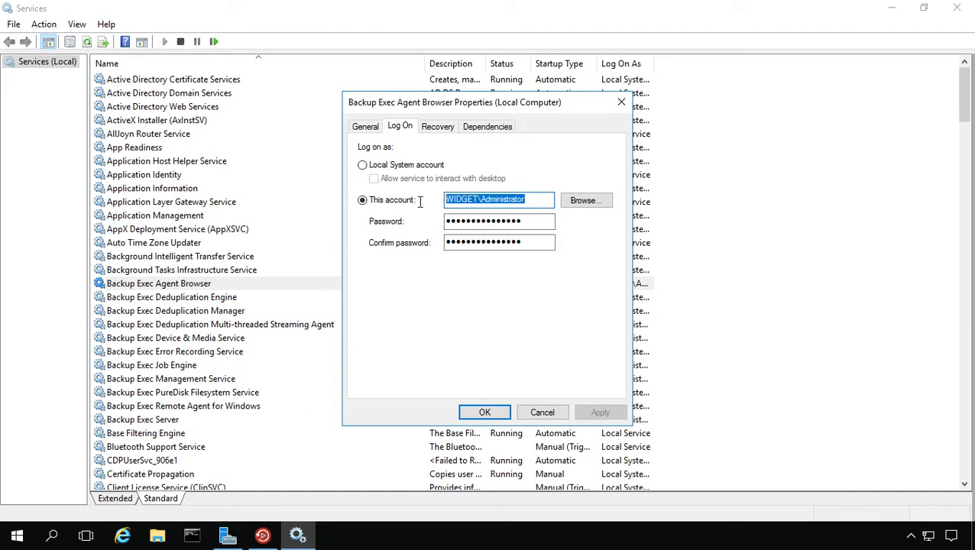
mouse_move(517, 356)
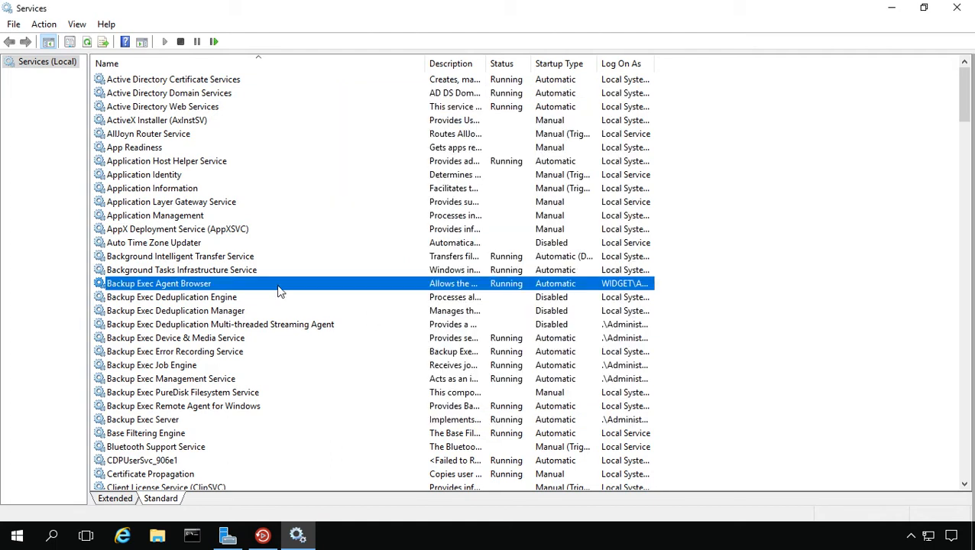
mouse_move(287, 295)
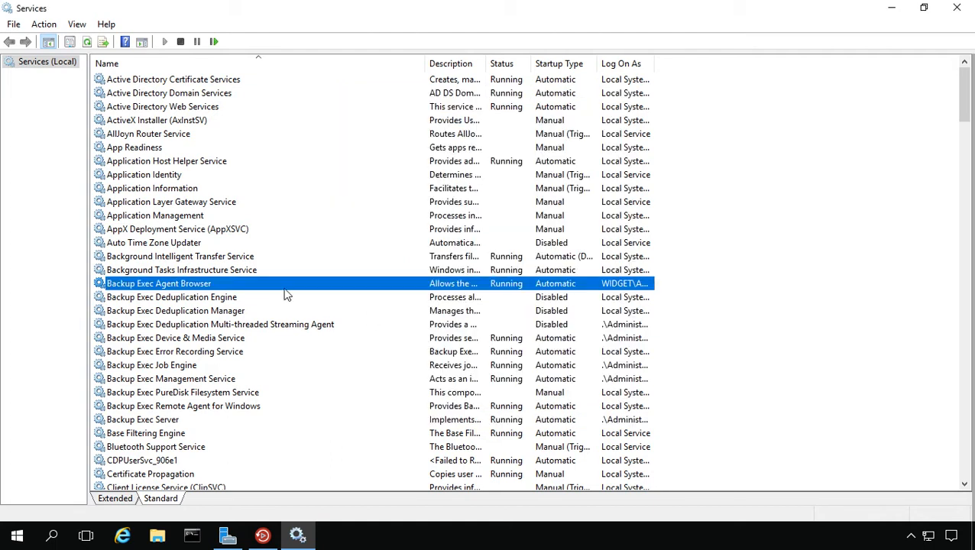
mouse_move(313, 289)
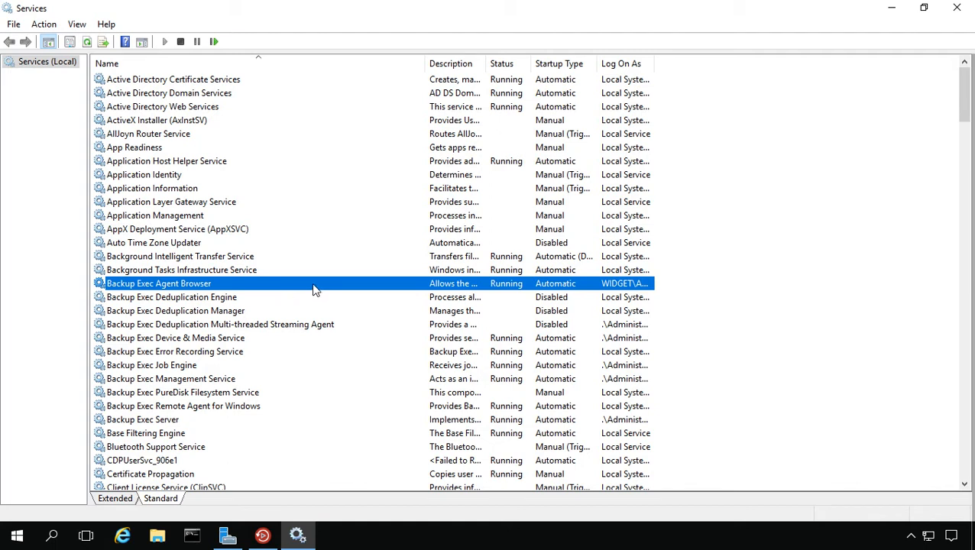
mouse_move(332, 304)
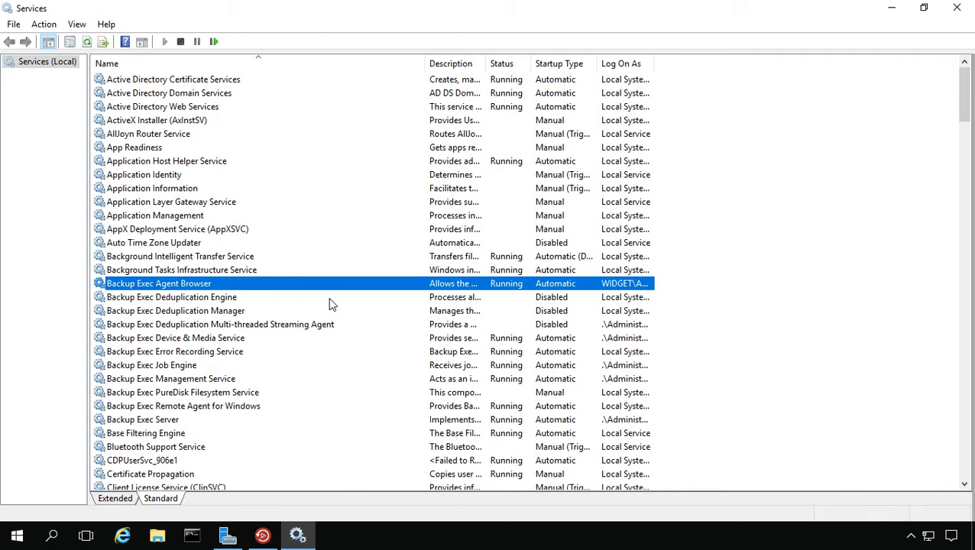
mouse_move(339, 275)
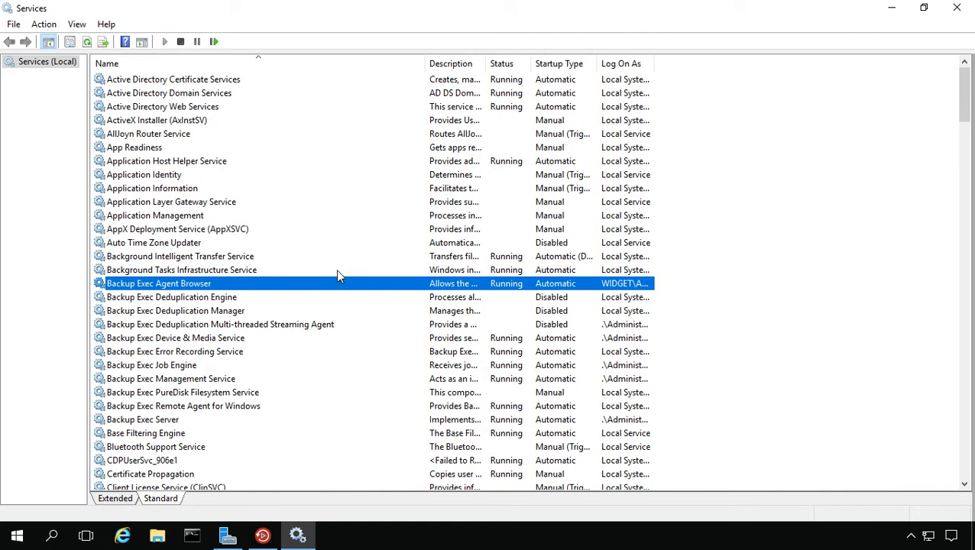